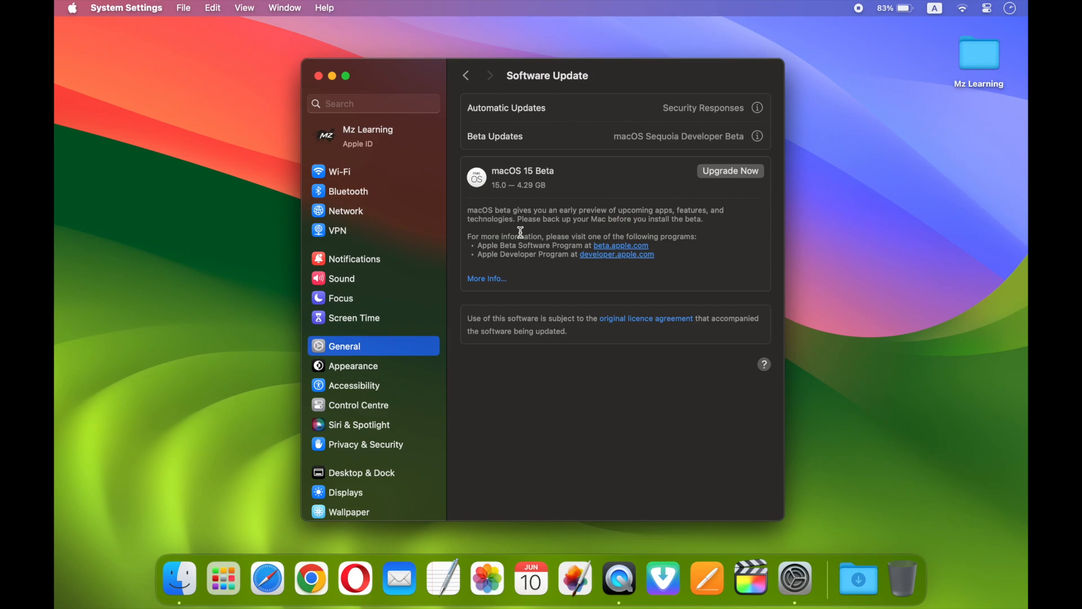
mouse_move(522, 182)
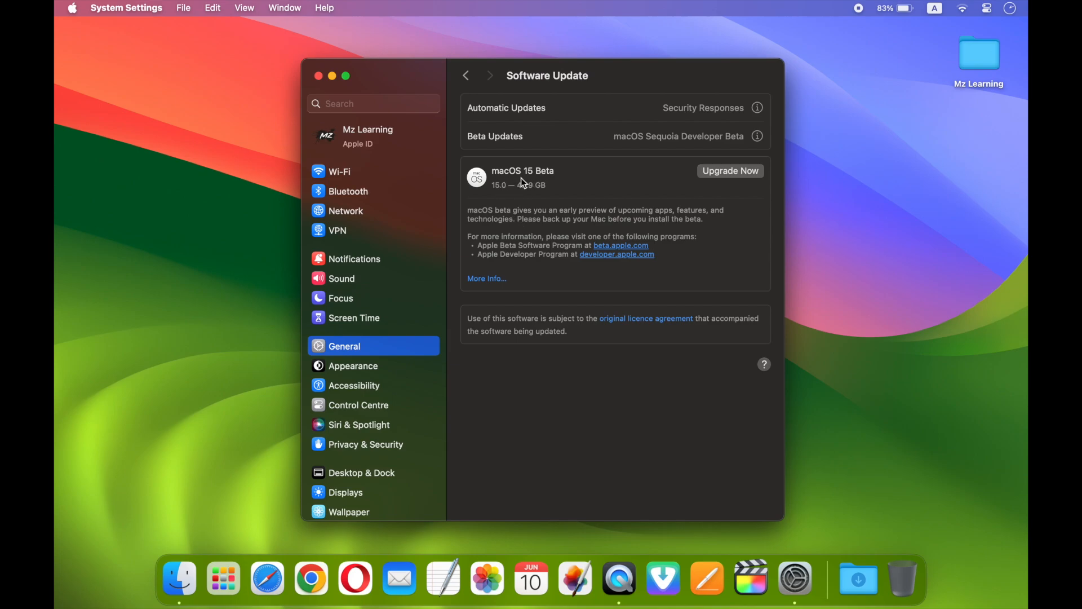
mouse_move(476, 179)
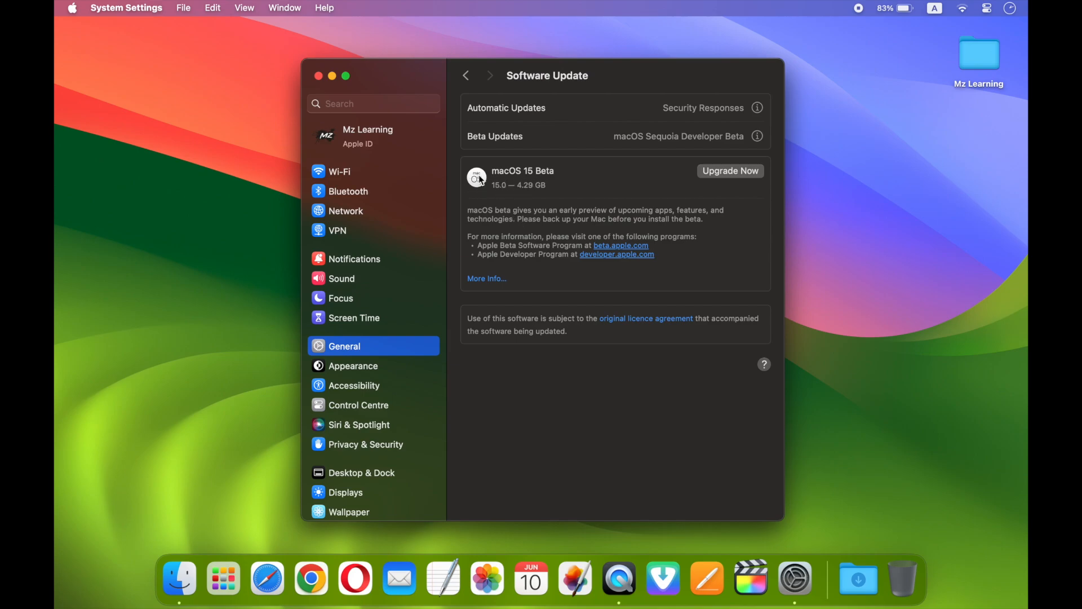
- Close the System Settings window showing the macOS 15 Beta offer
click(318, 75)
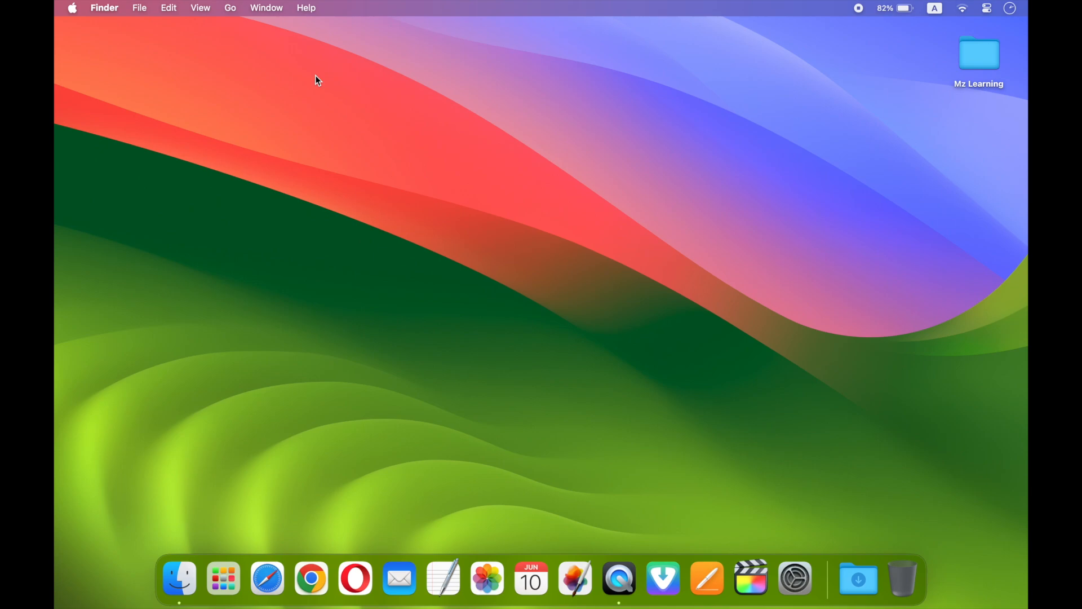
mouse_move(294, 421)
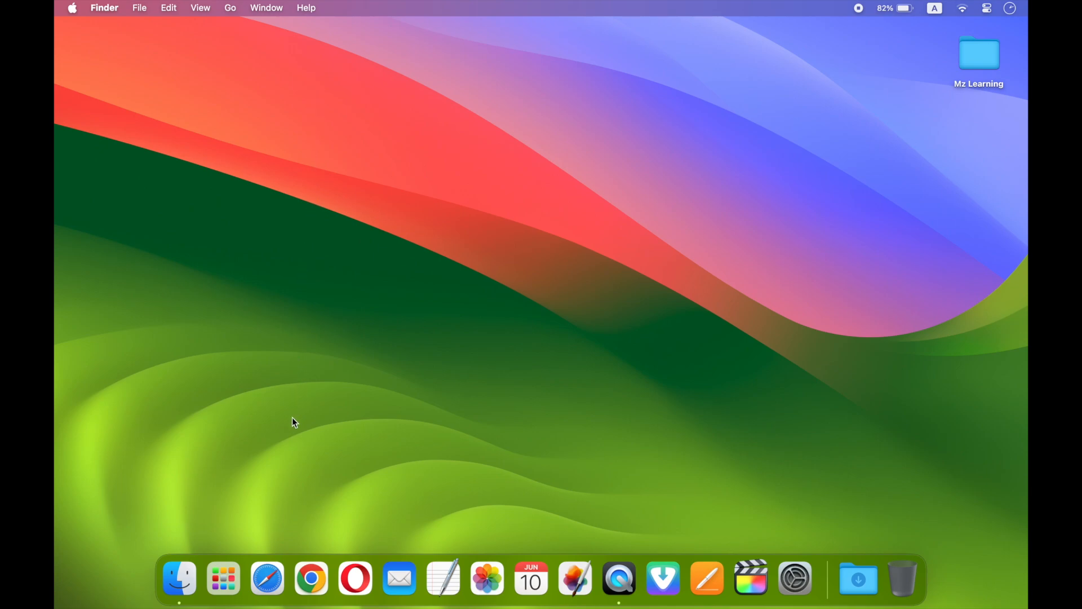
mouse_move(267, 577)
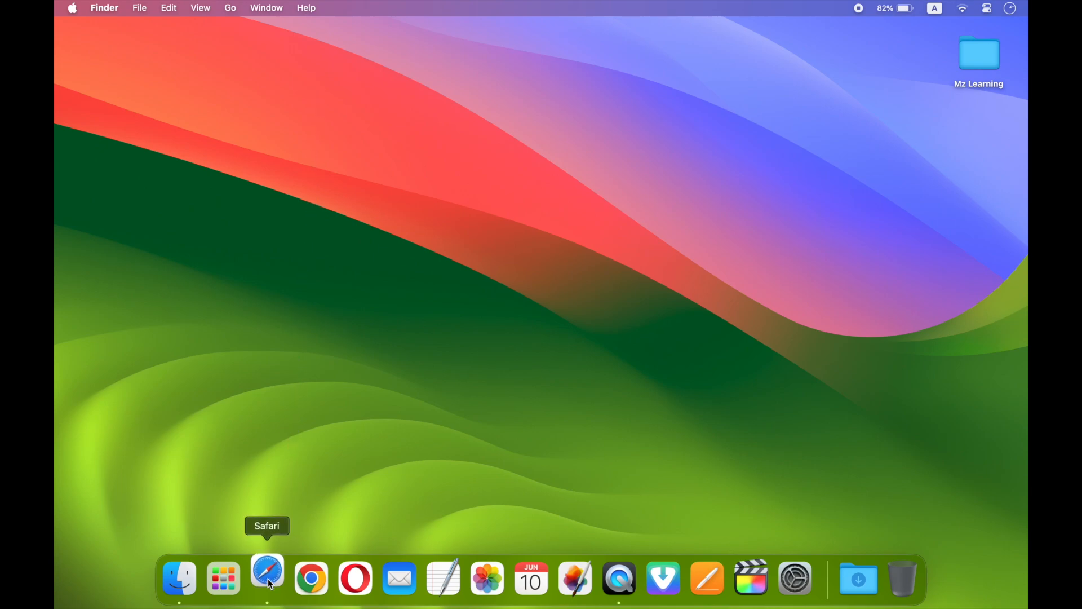
click(266, 577)
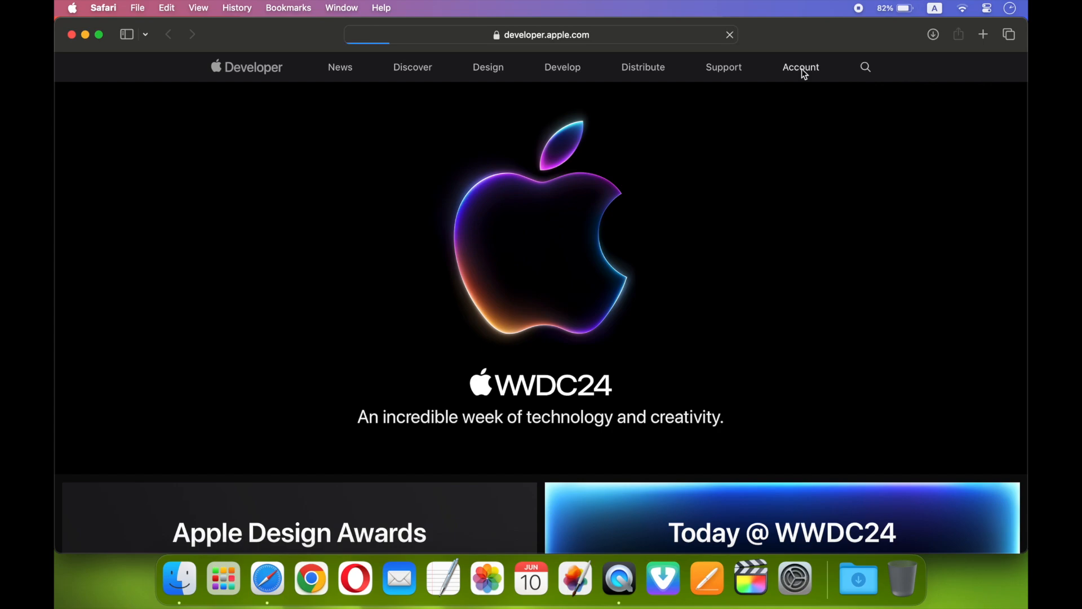
click(800, 66)
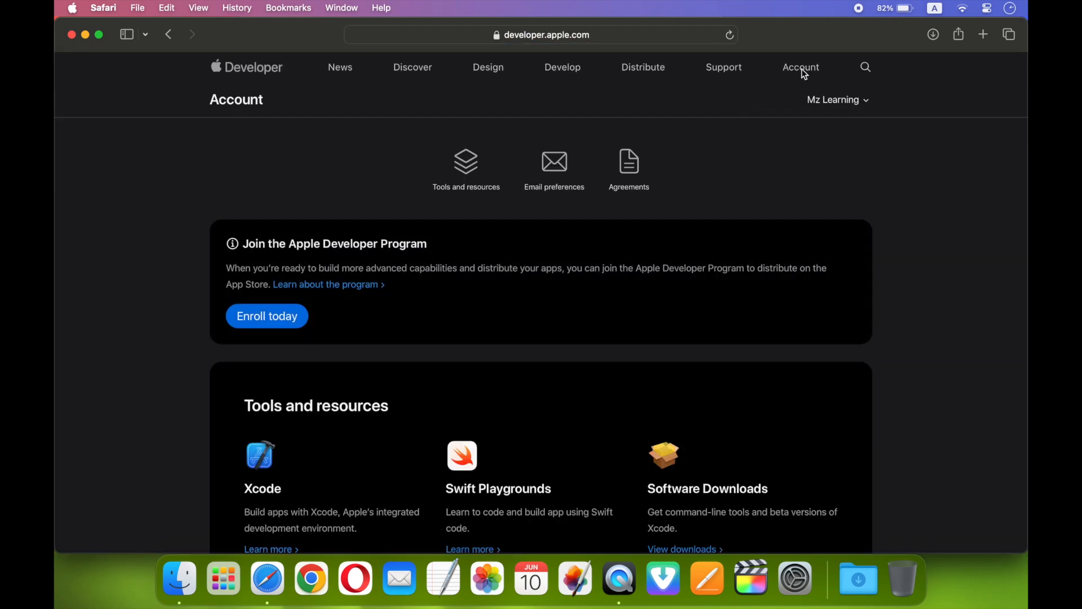
mouse_move(412, 66)
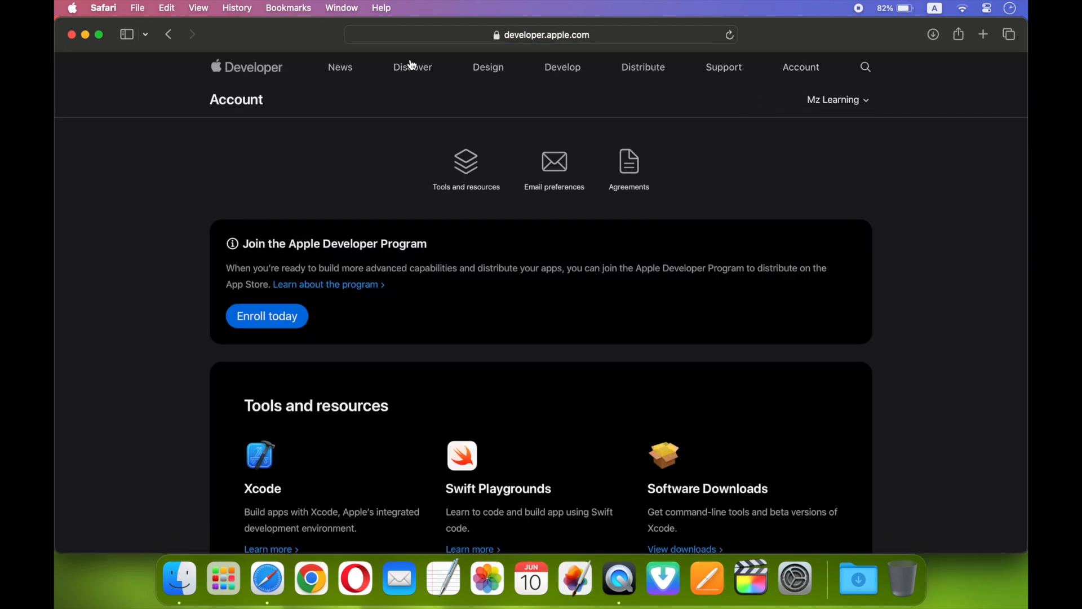
click(103, 8)
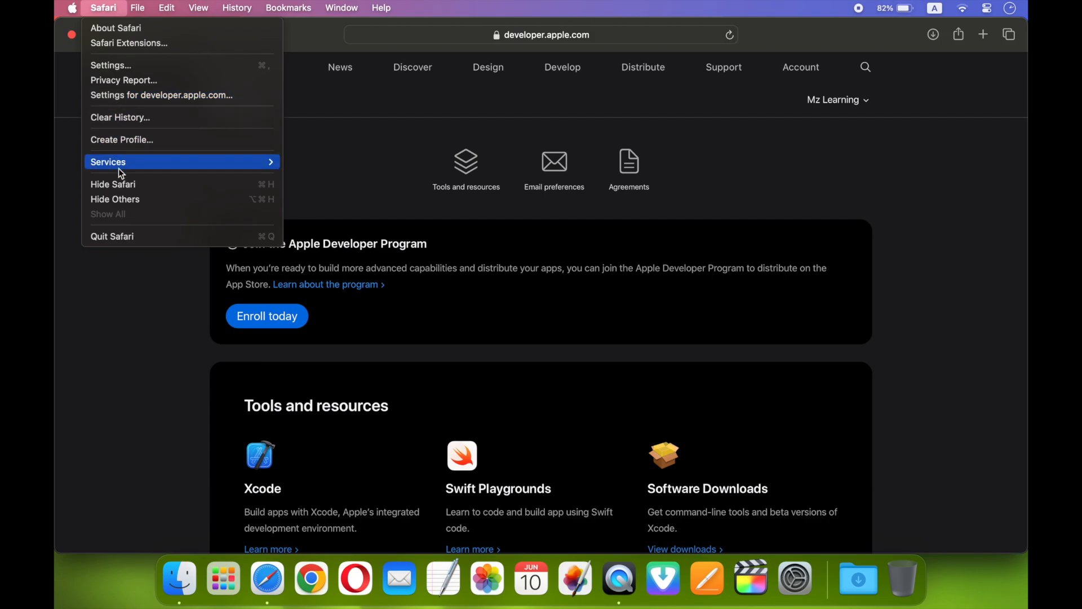
click(112, 184)
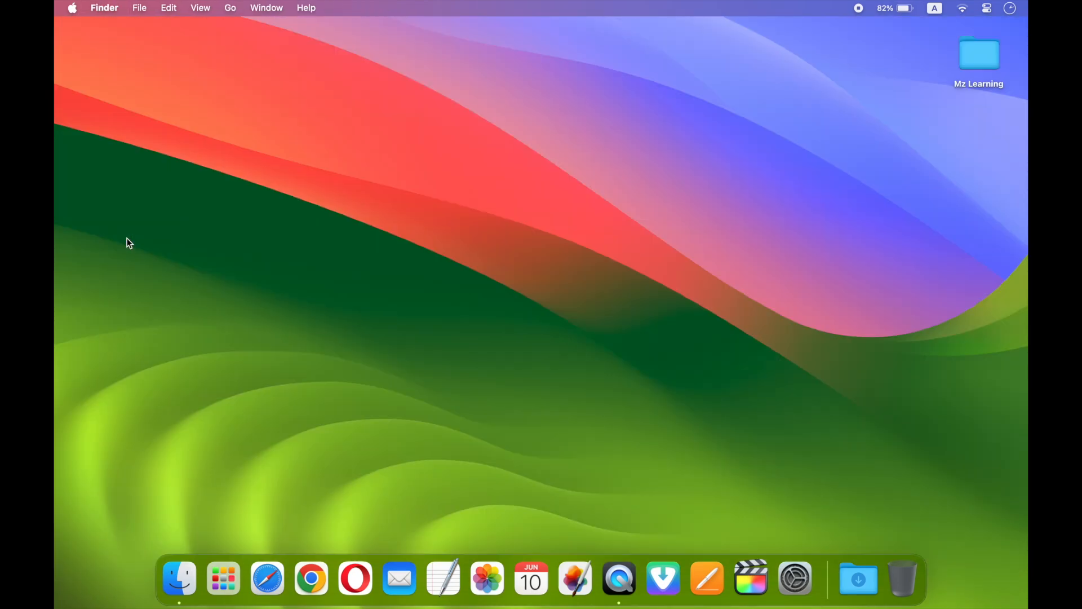
- Go to General > Software Update in System Settings from the Apple menu
click(72, 8)
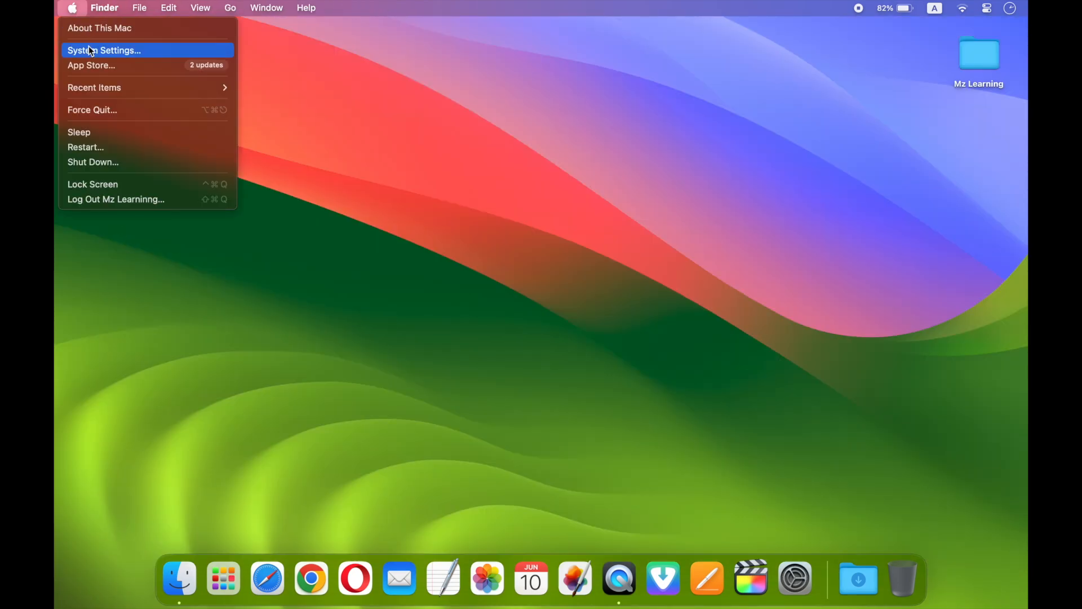
click(103, 49)
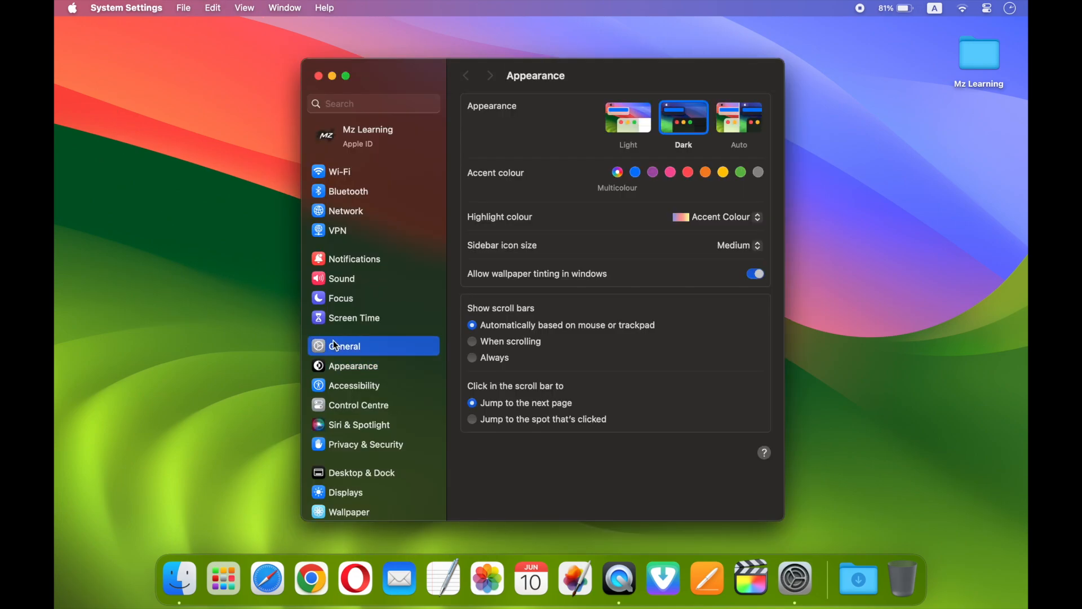
click(344, 346)
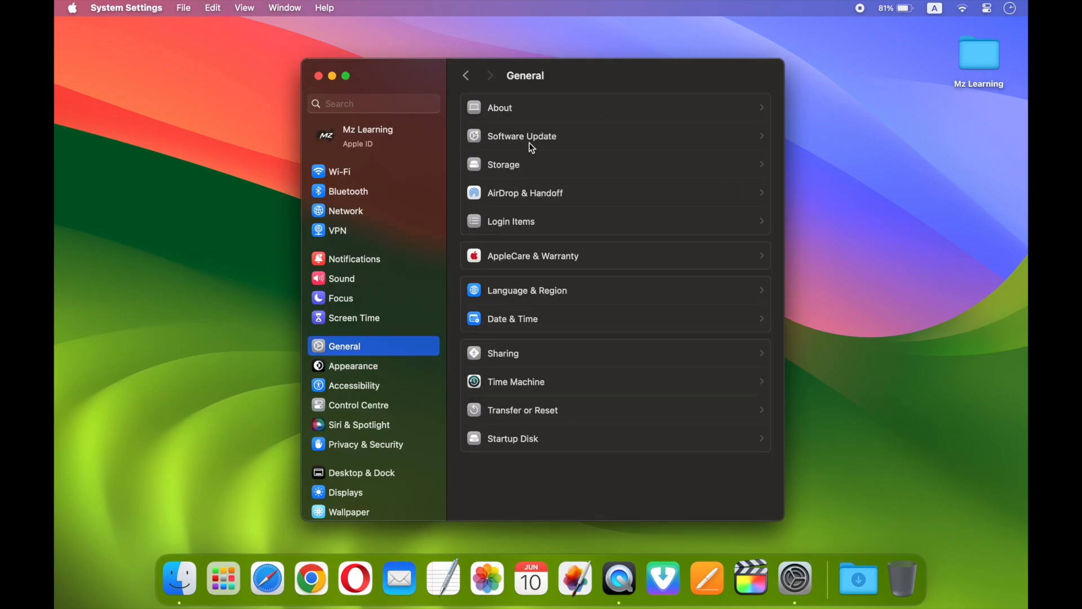
click(521, 136)
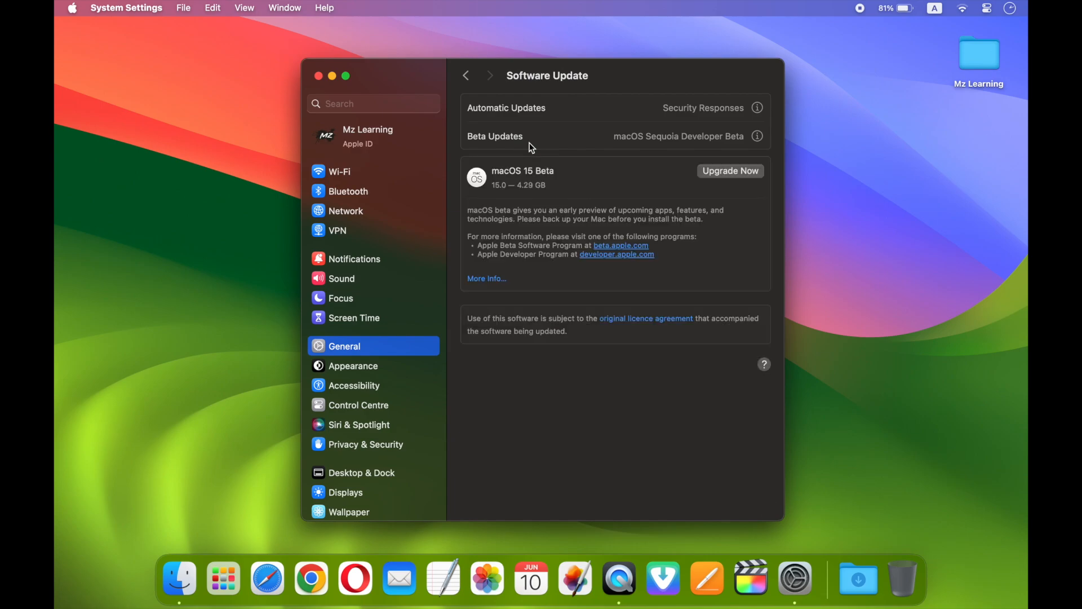
mouse_move(488, 150)
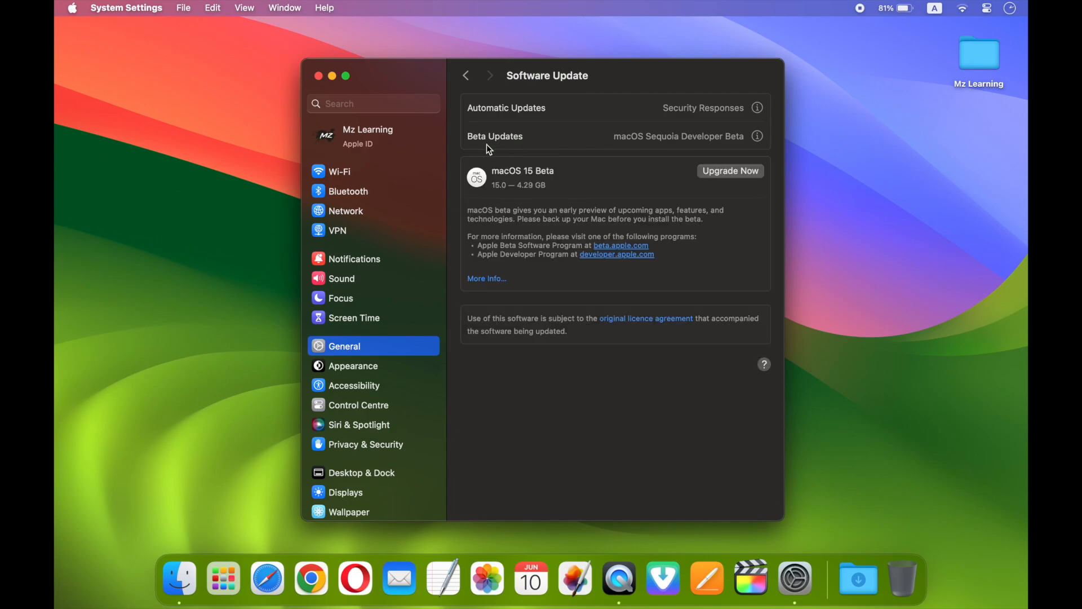
mouse_move(756, 136)
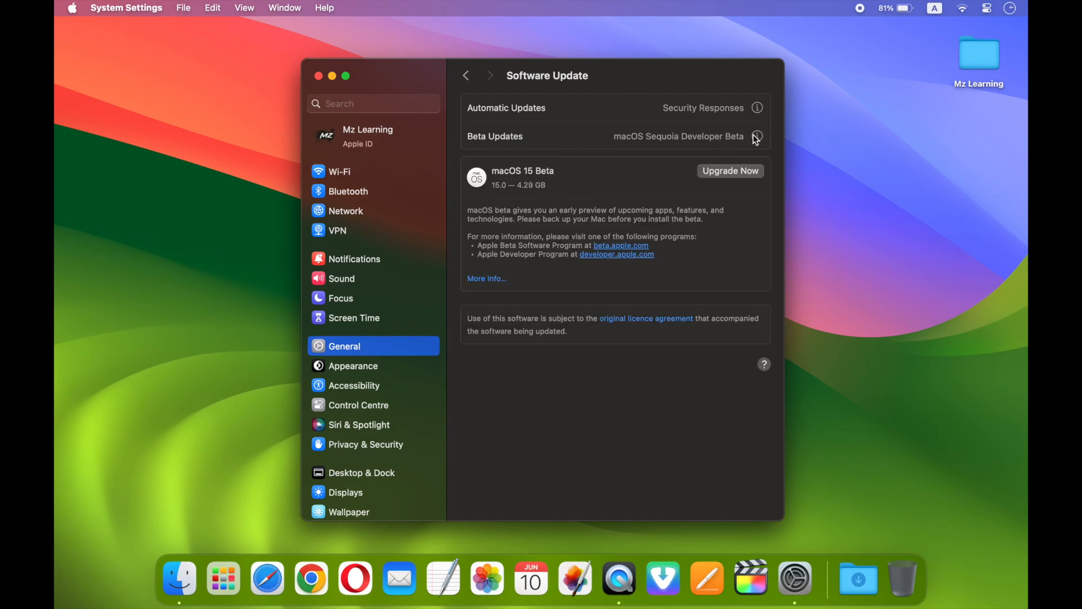
- Set Beta Updates to macOS Sequoia Developer Beta and confirm with Done
click(757, 136)
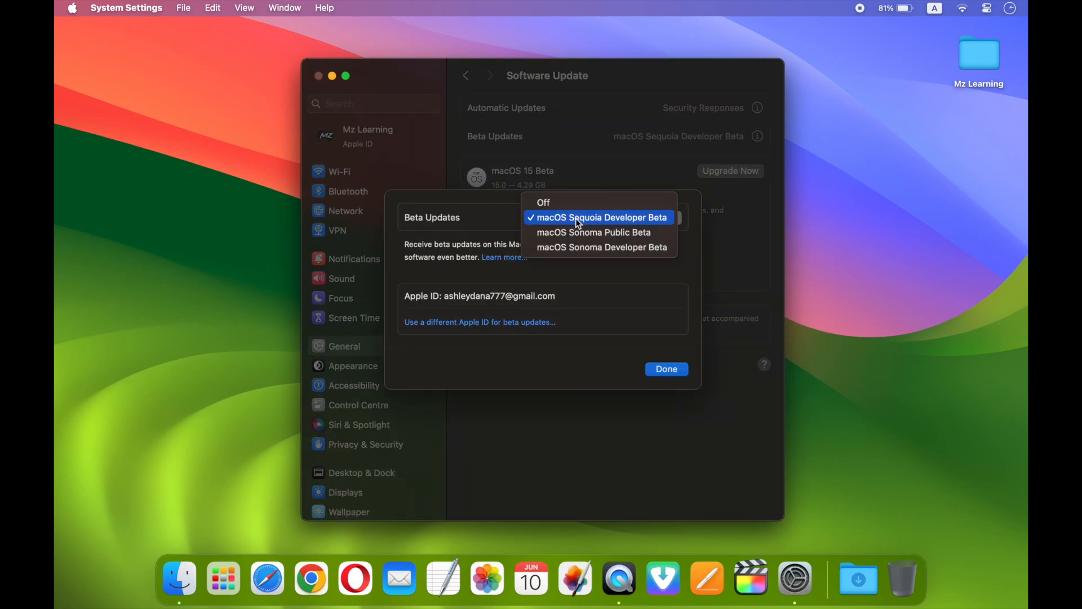
click(597, 217)
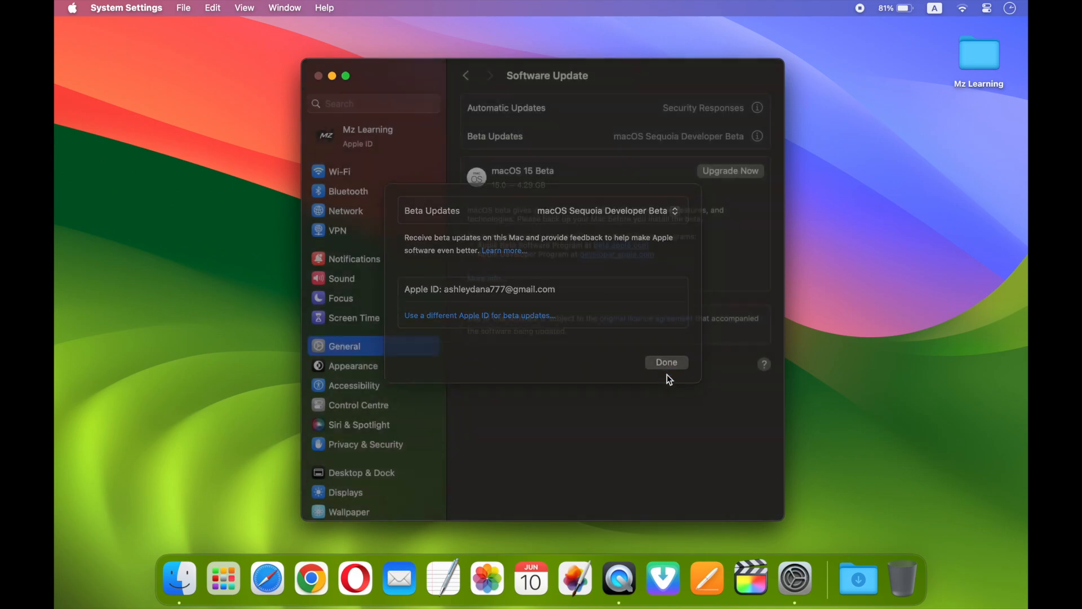
click(665, 362)
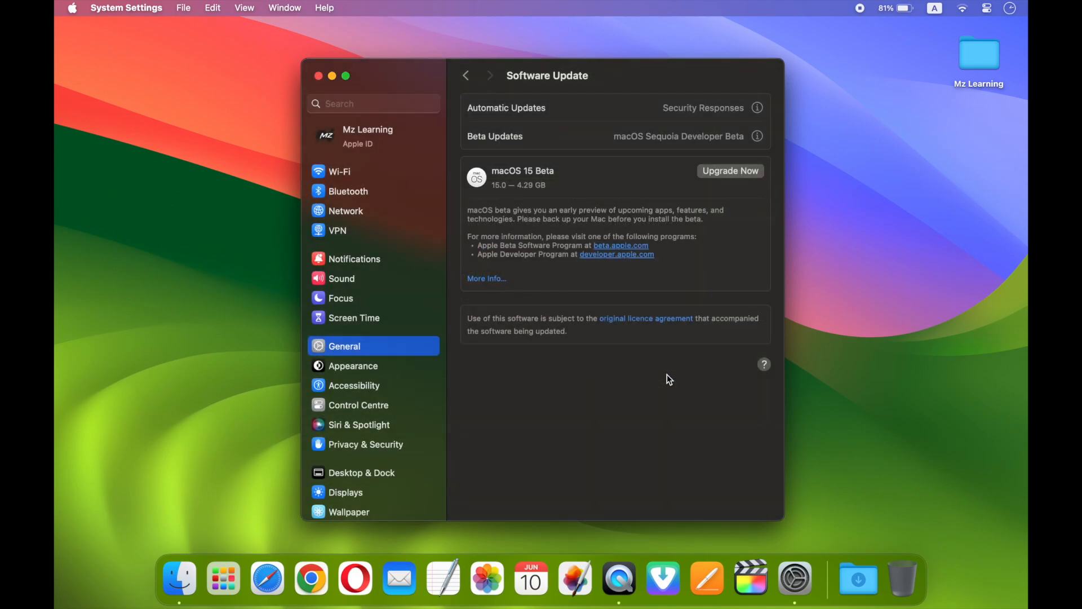
mouse_move(355, 97)
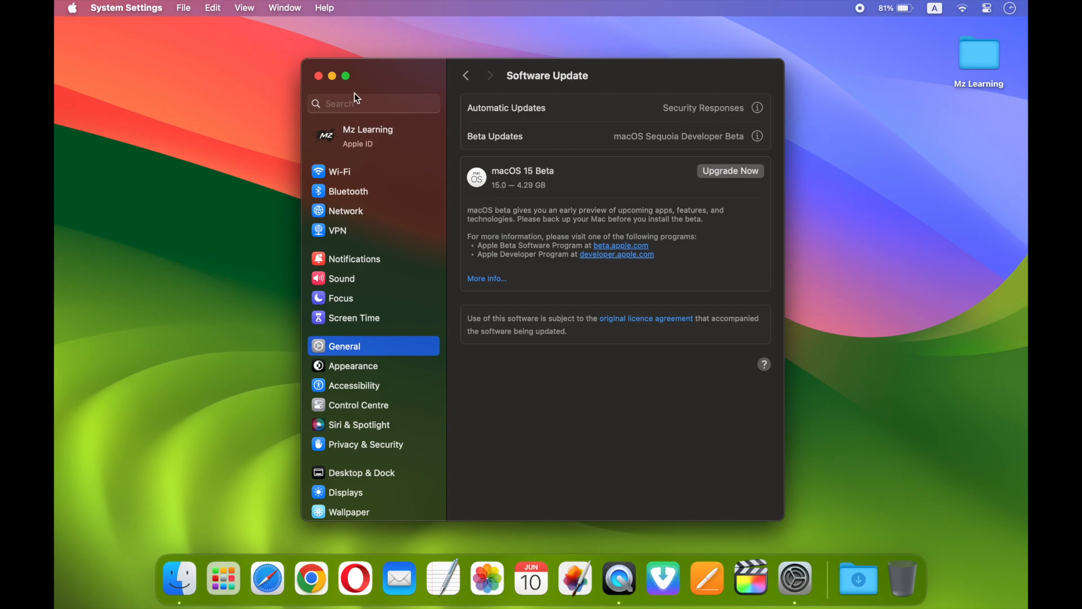
- Close System Settings and run softwareupdate --list-full-installers in Terminal
click(318, 76)
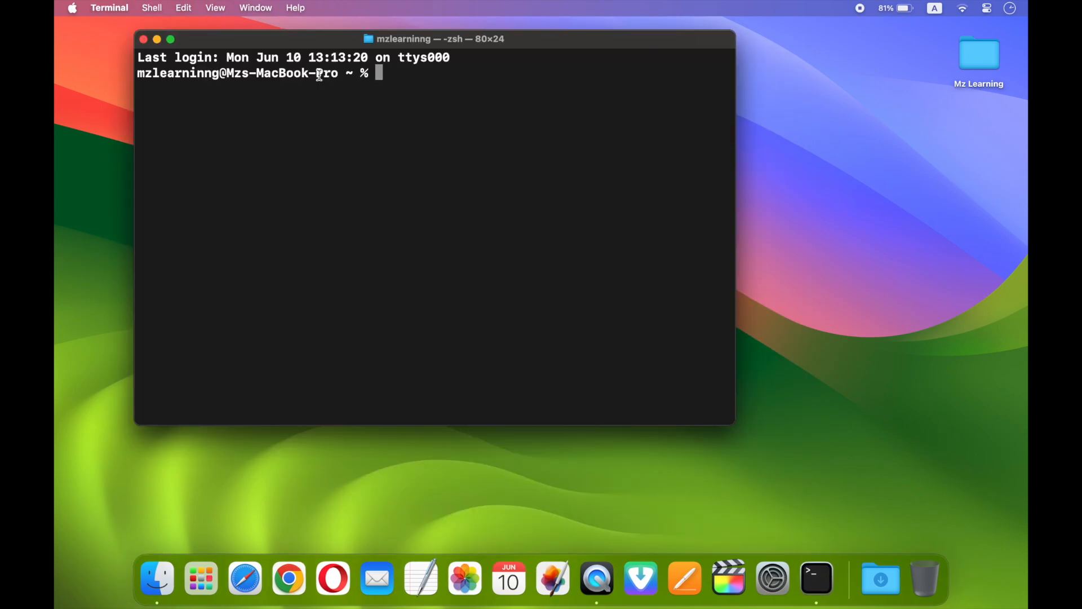
mouse_move(378, 101)
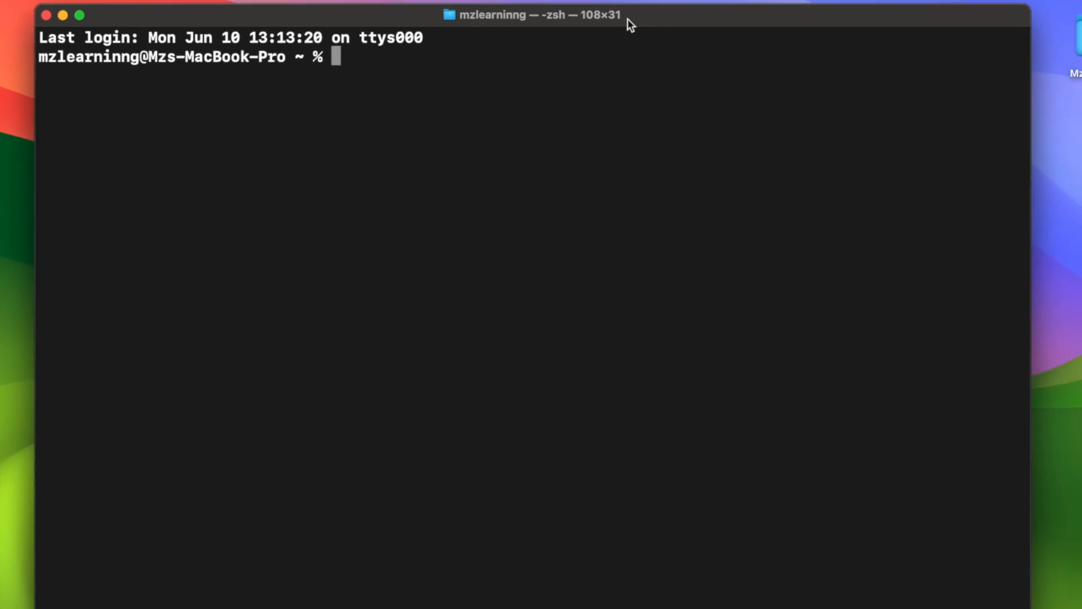
text(softwareupdate)
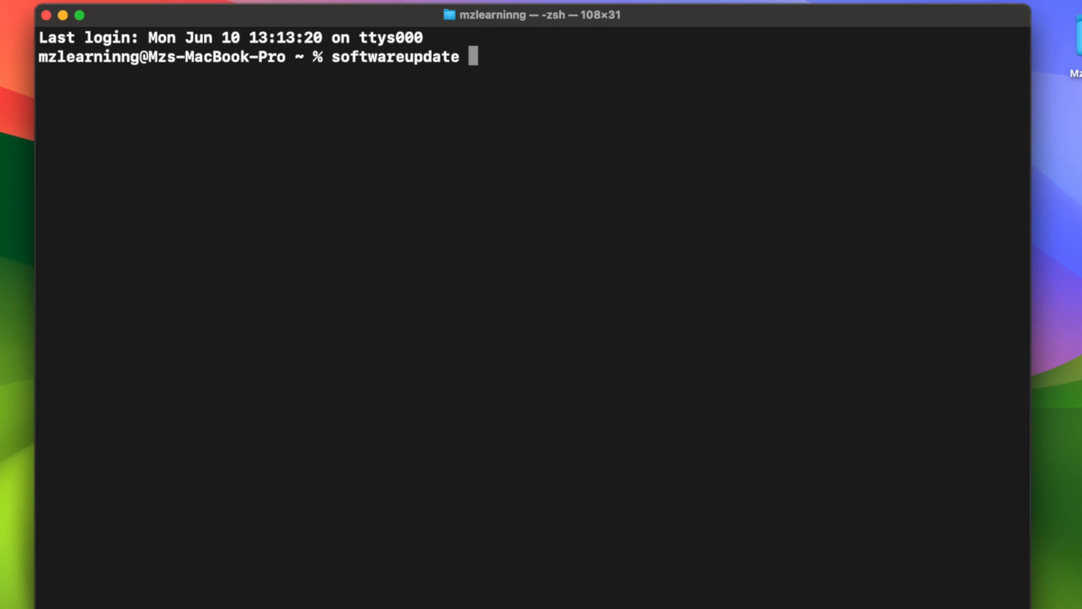
text(-)
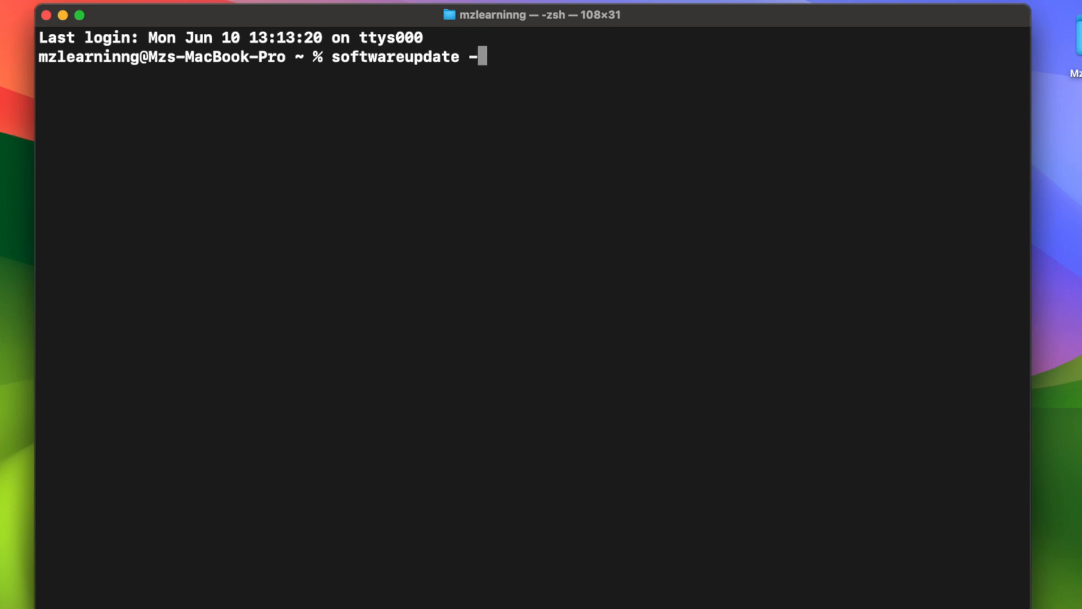
text(-list)
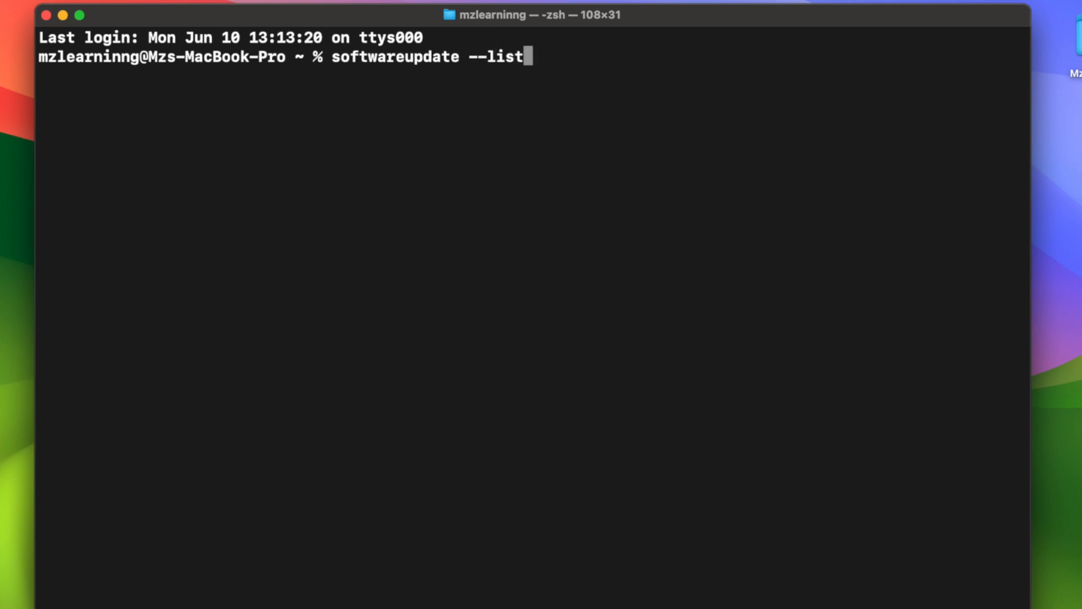
text(-full)
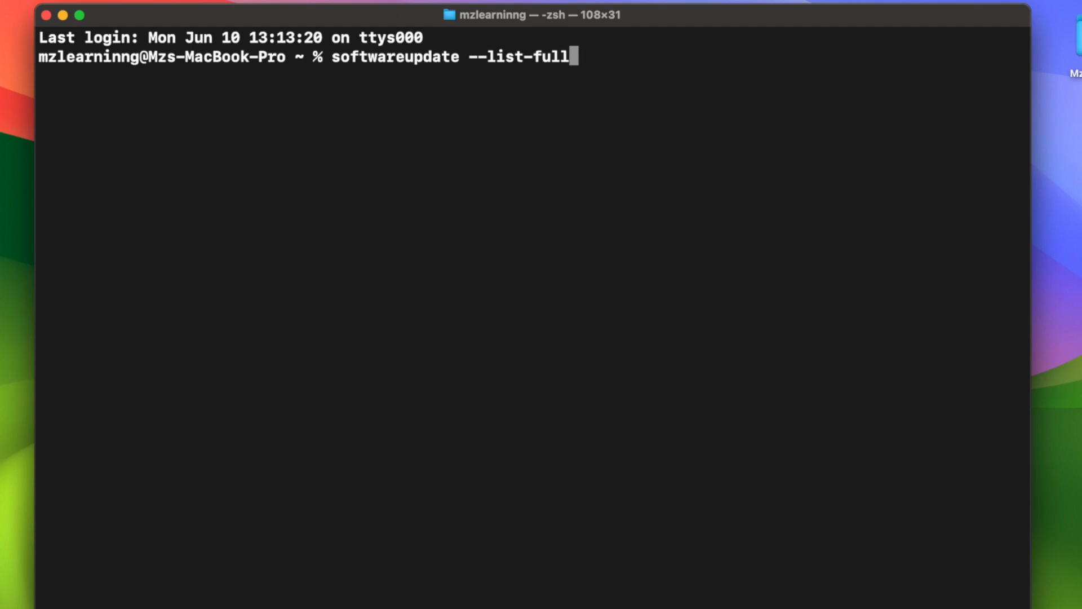
text(-installers)
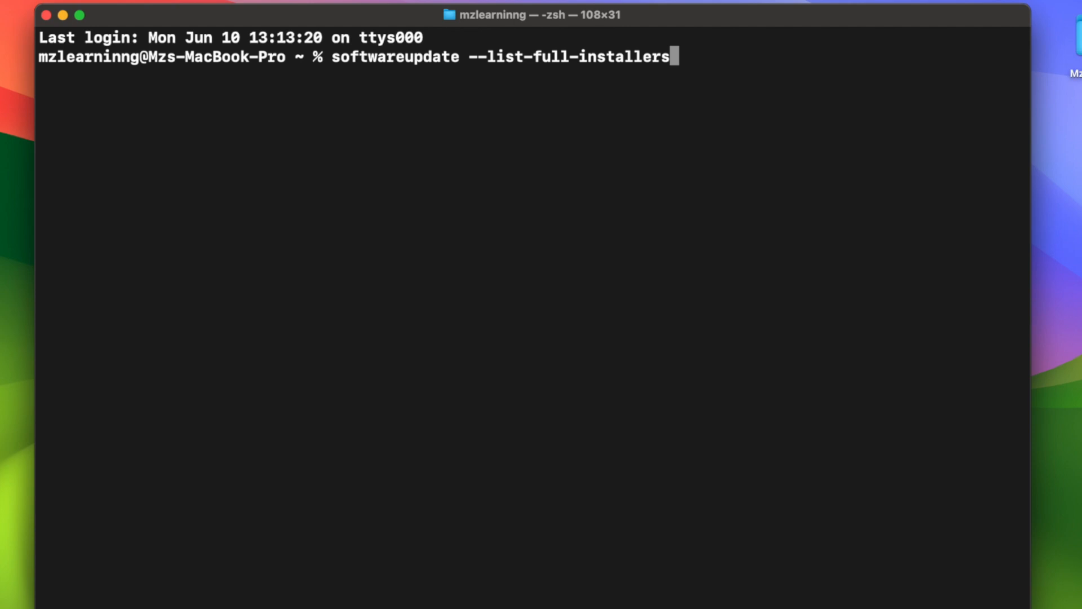
key(Return)
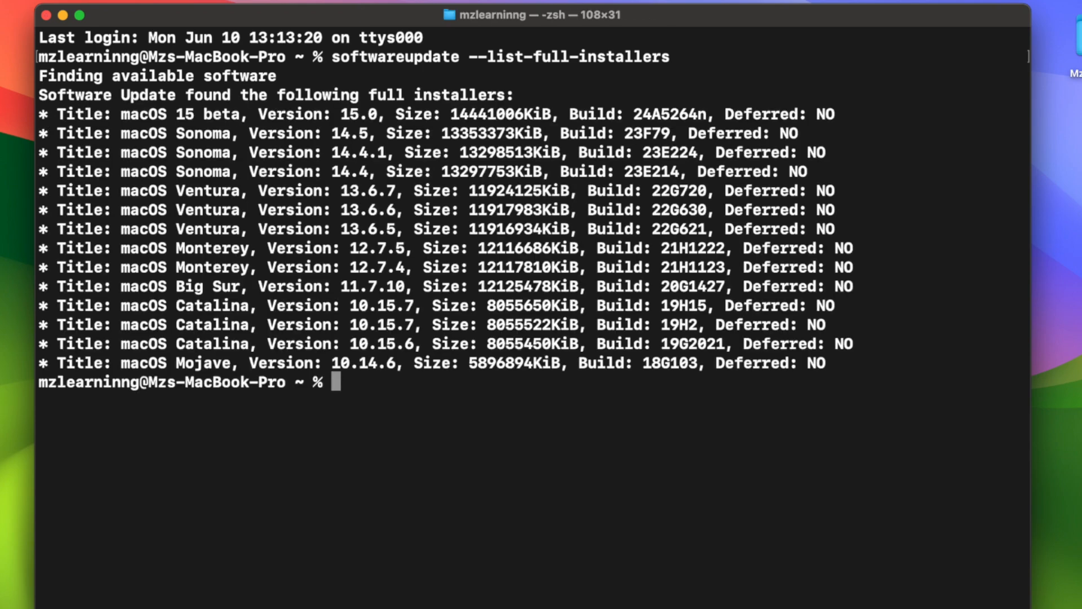
mouse_move(125, 115)
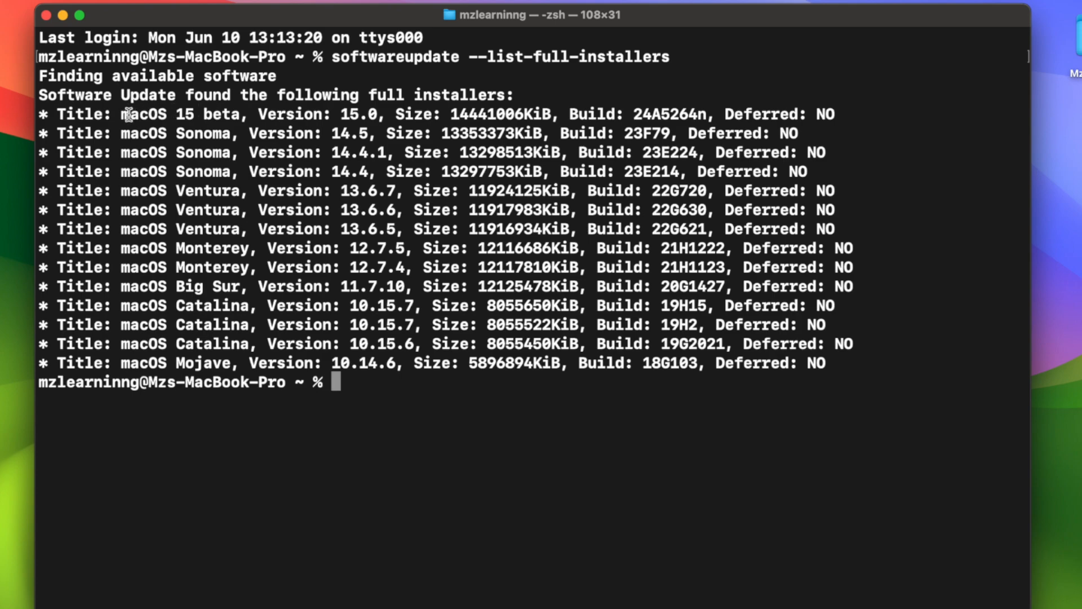
- Select the macOS 15 beta entry at the top of the installer list
drag(121, 114, 386, 114)
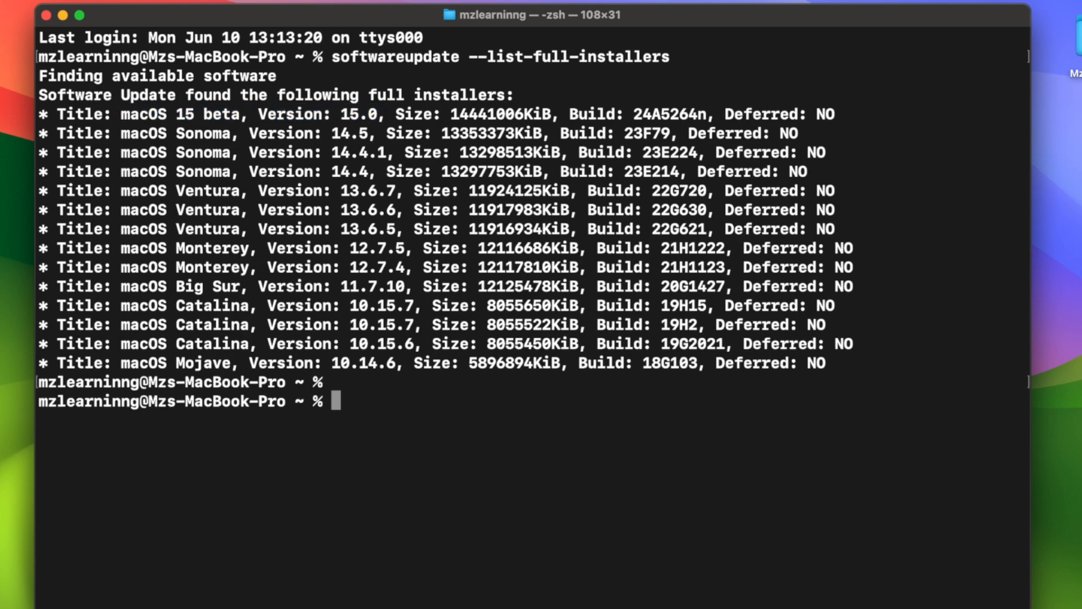
- Run softwareupdate --fetch-full-installer --full-installer-version 15.0
text(s)
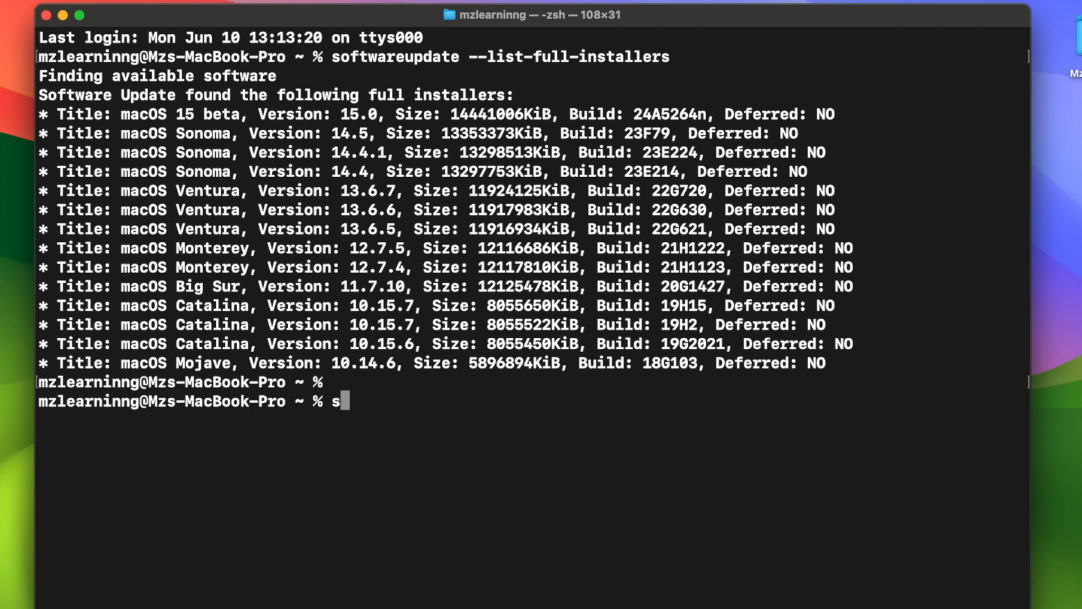
text(oftwareupdate)
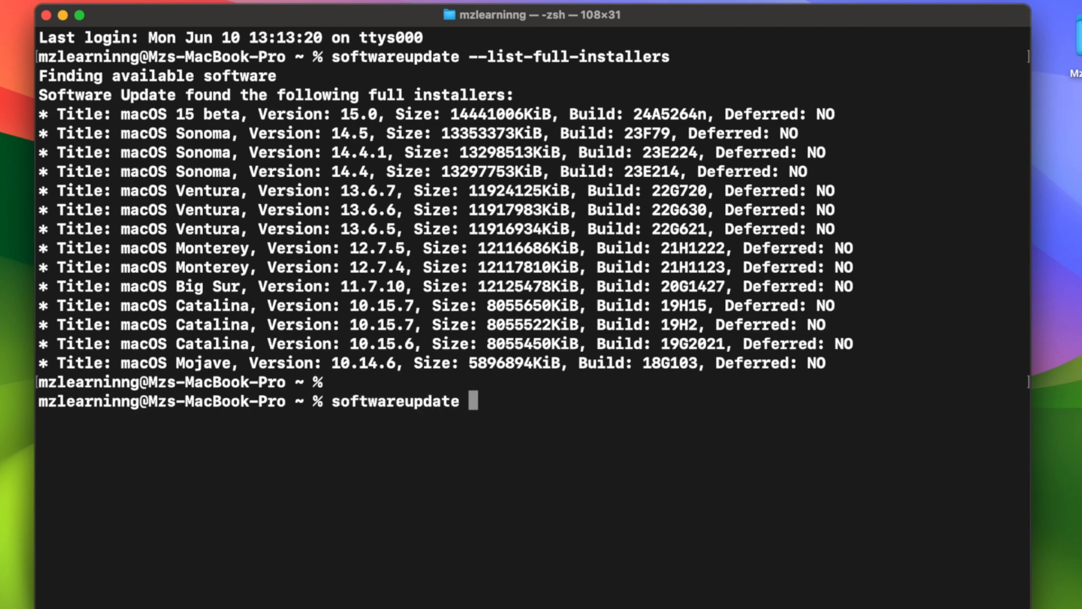
text(--fe)
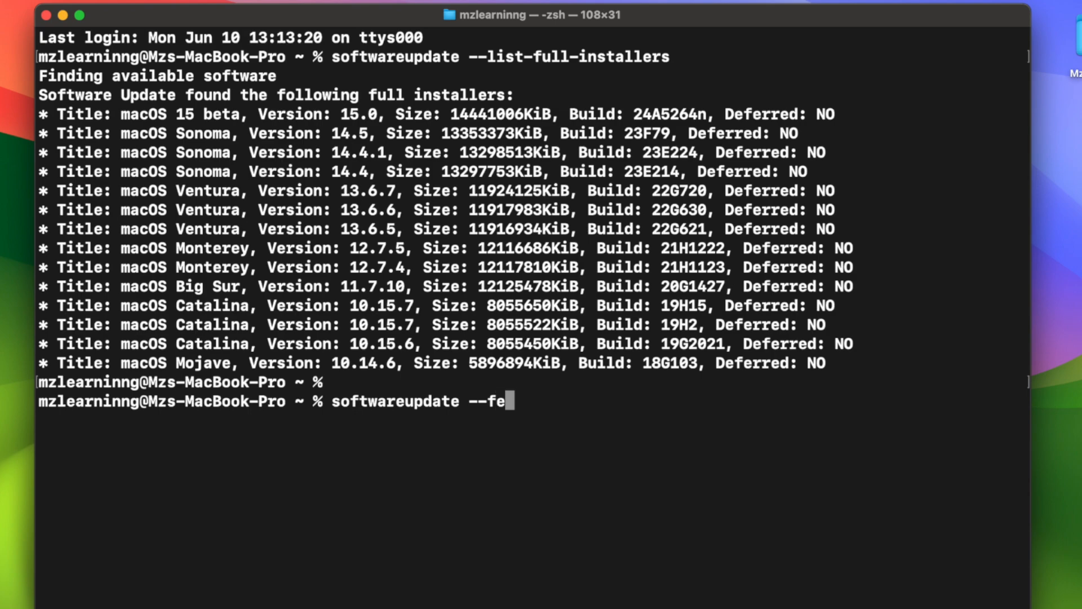
text(tch-ful)
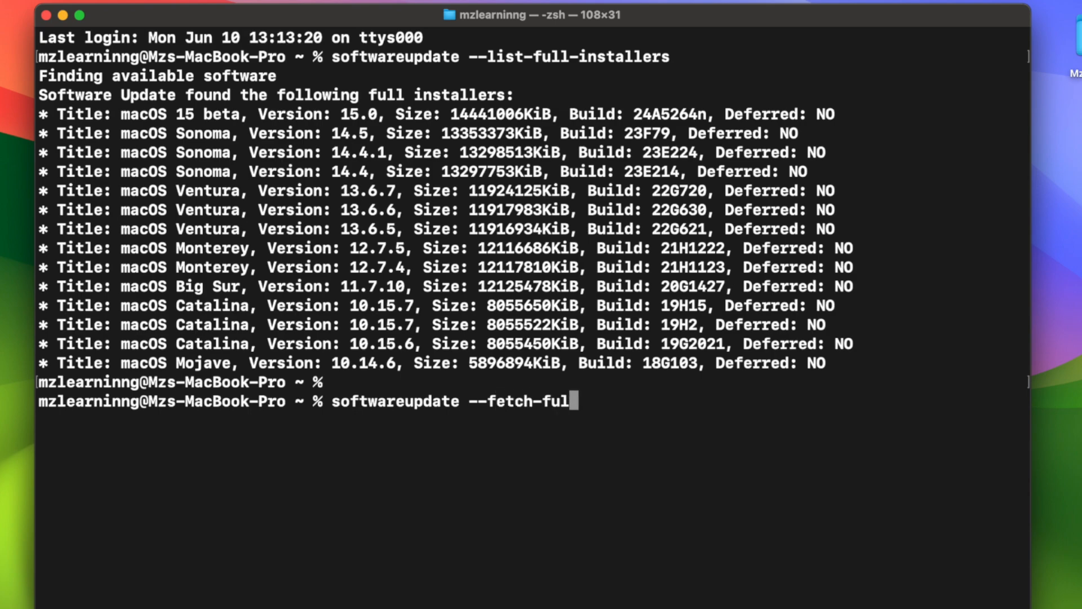
text(l-installer --)
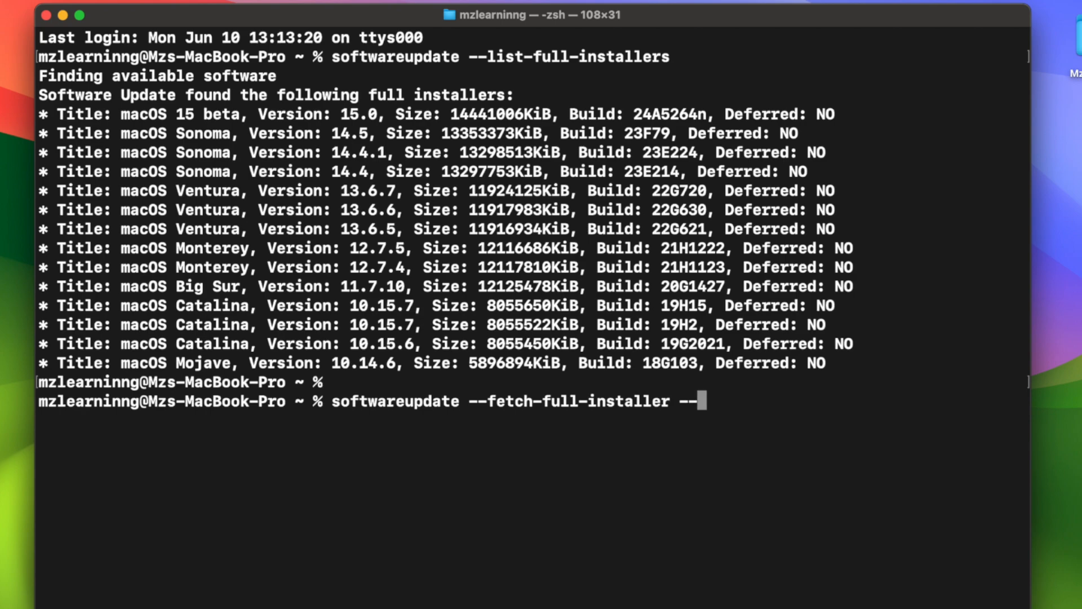
text(full-)
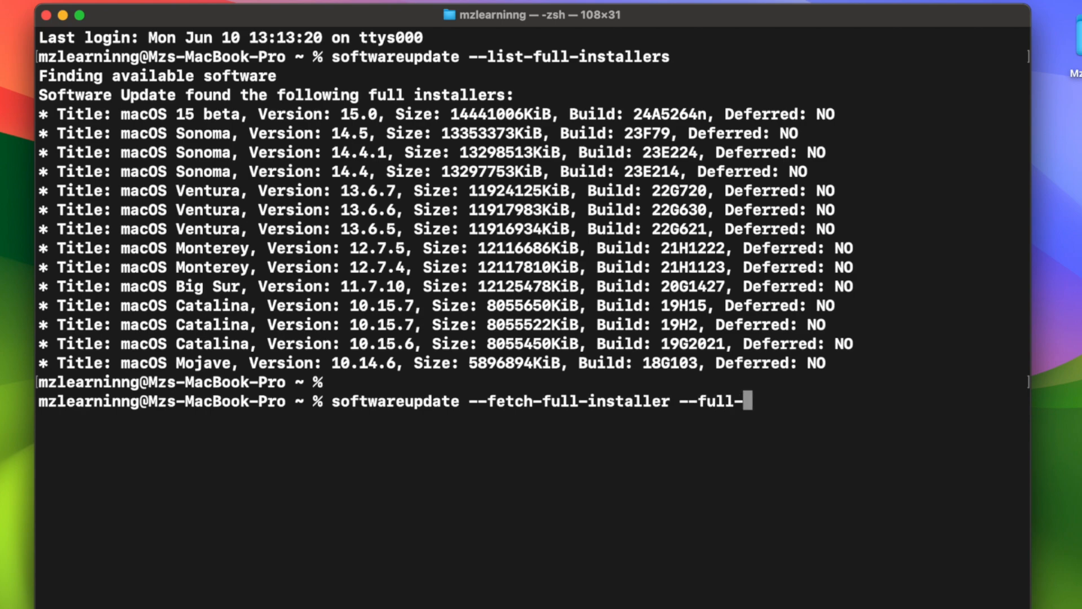
text(installer-)
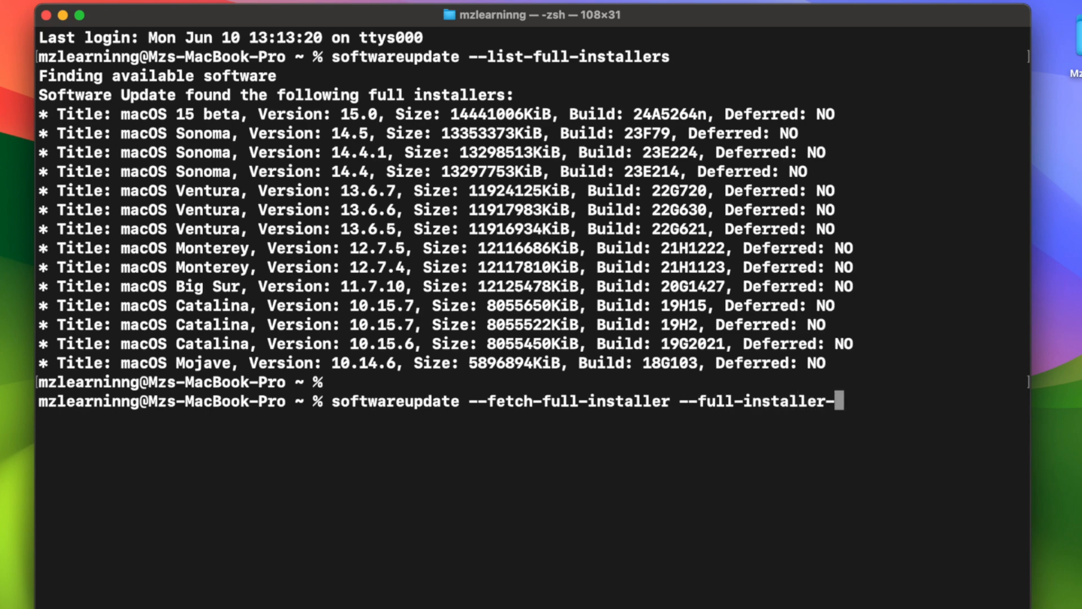
text(version)
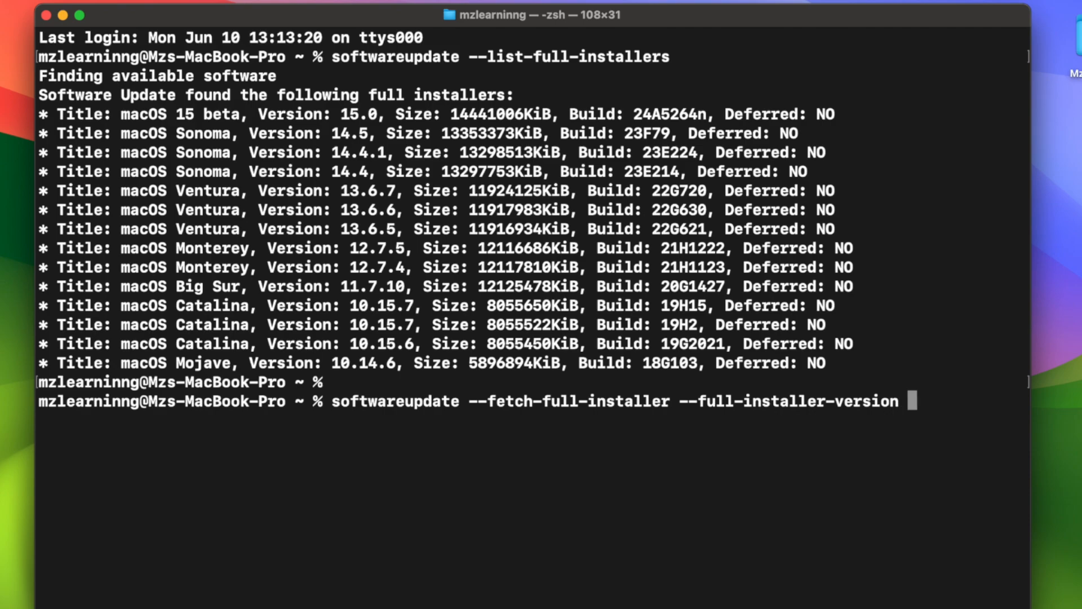
text(15.0)
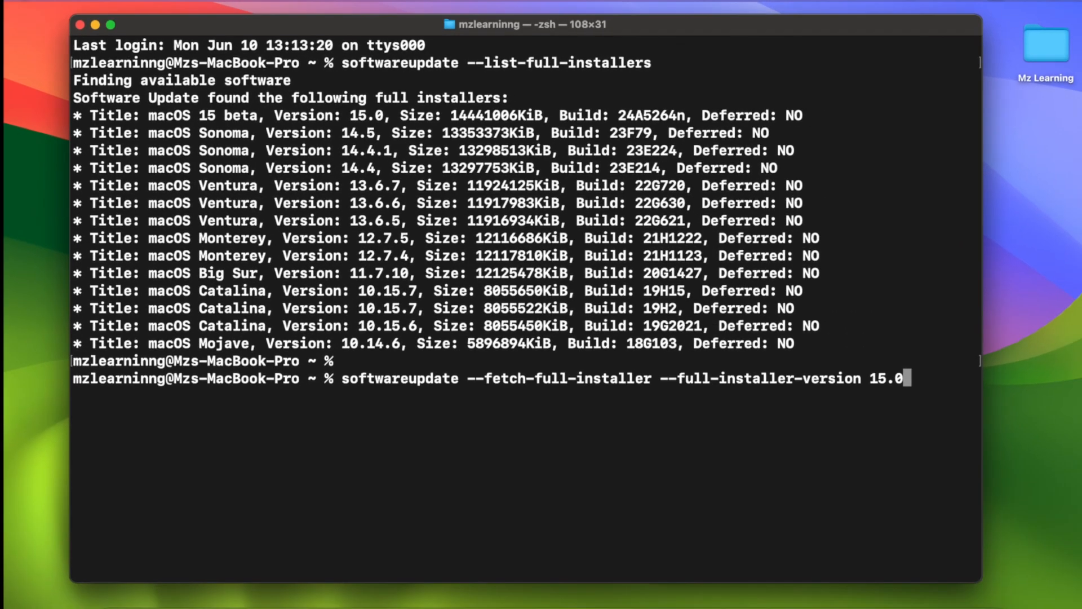
key(Return)
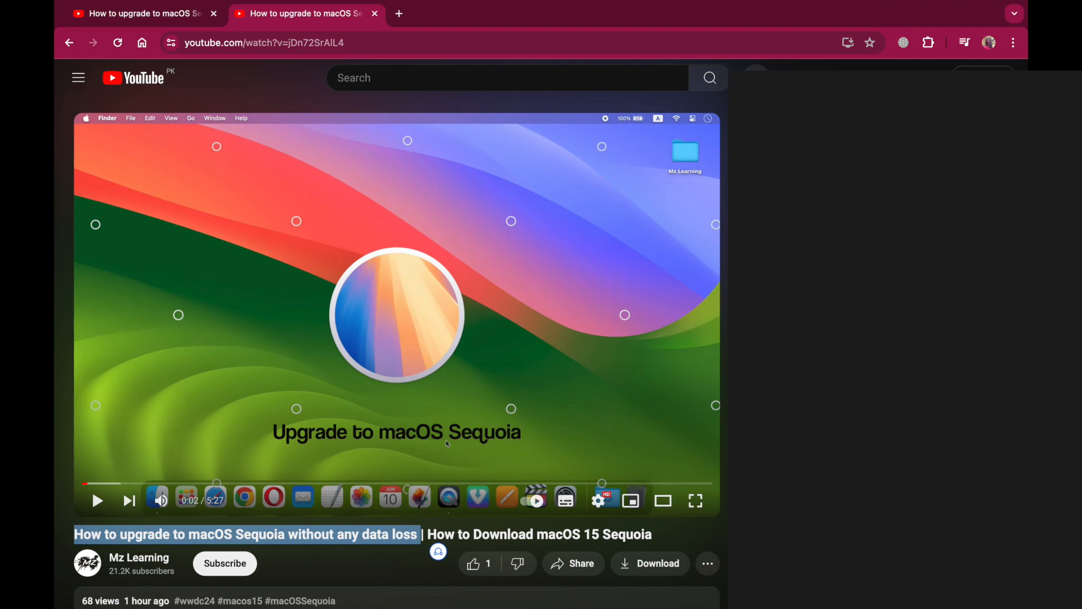
- Go to the Mz Learning channel page and subscribe to it
click(137, 558)
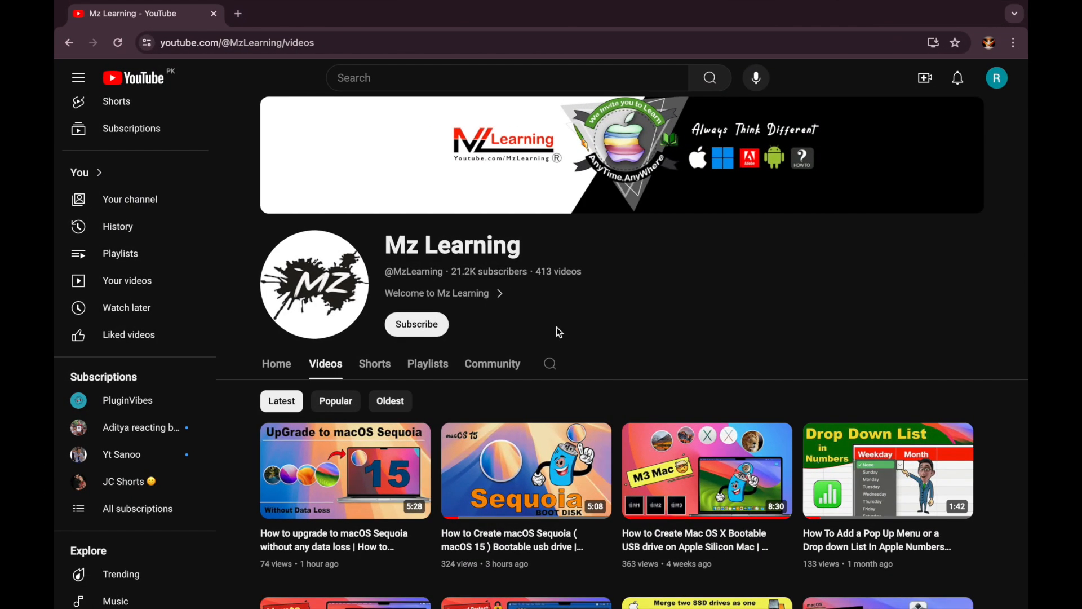
mouse_move(417, 324)
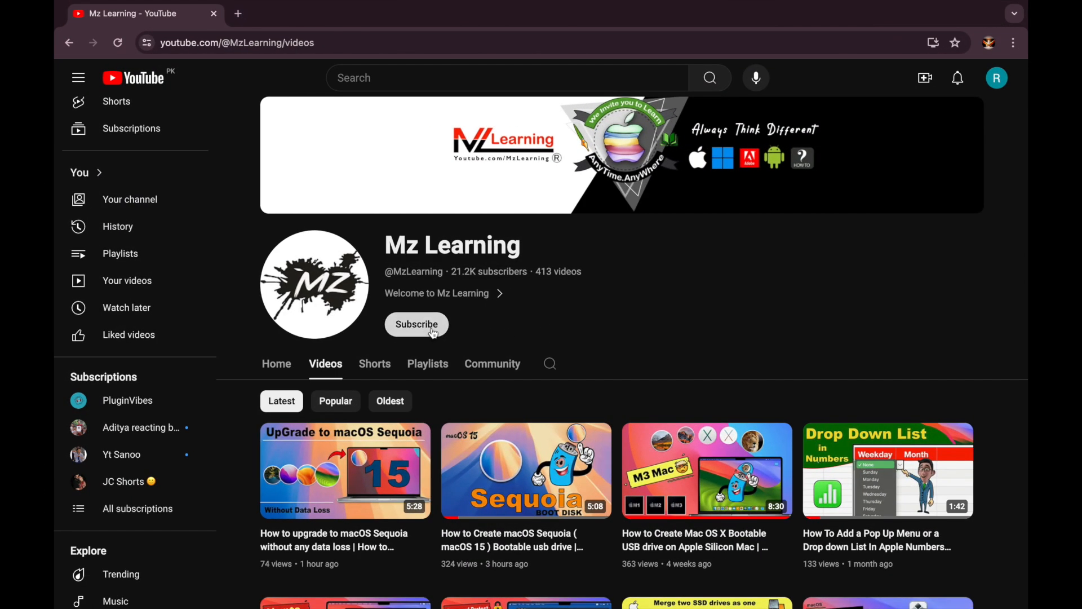
click(416, 325)
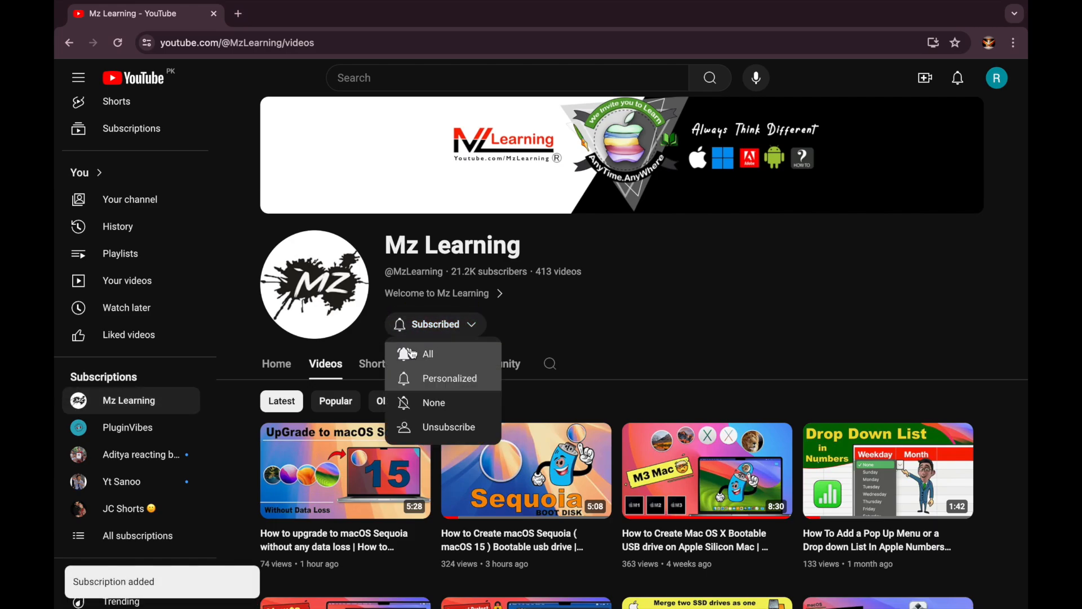